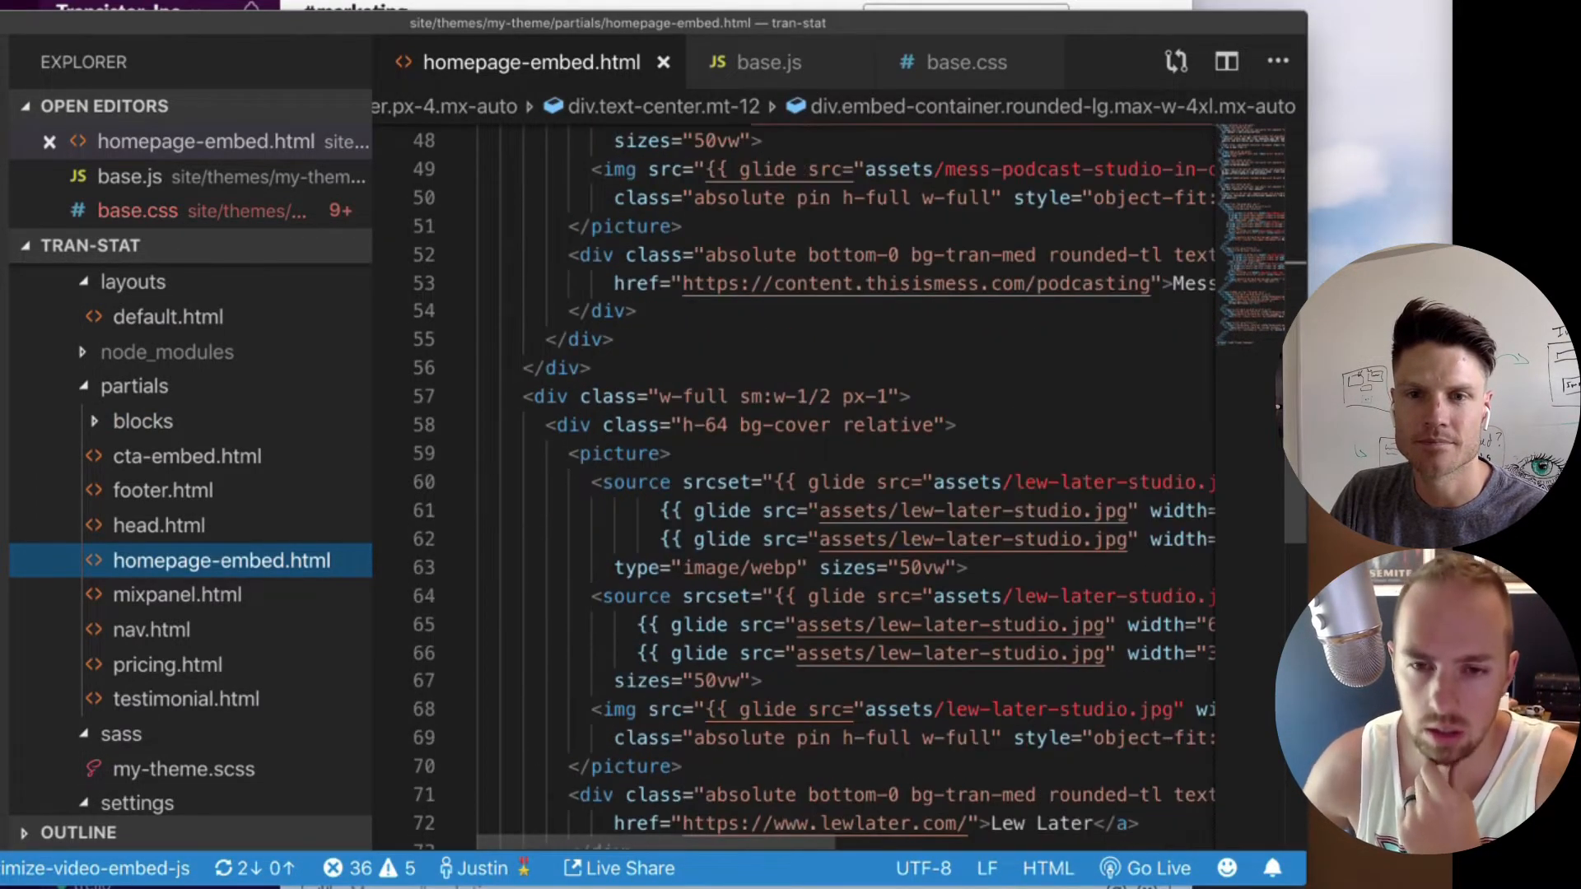
Step: Open partials/blocks/home_blob.html, which includes the homepage-embed partial
left_click(198, 526)
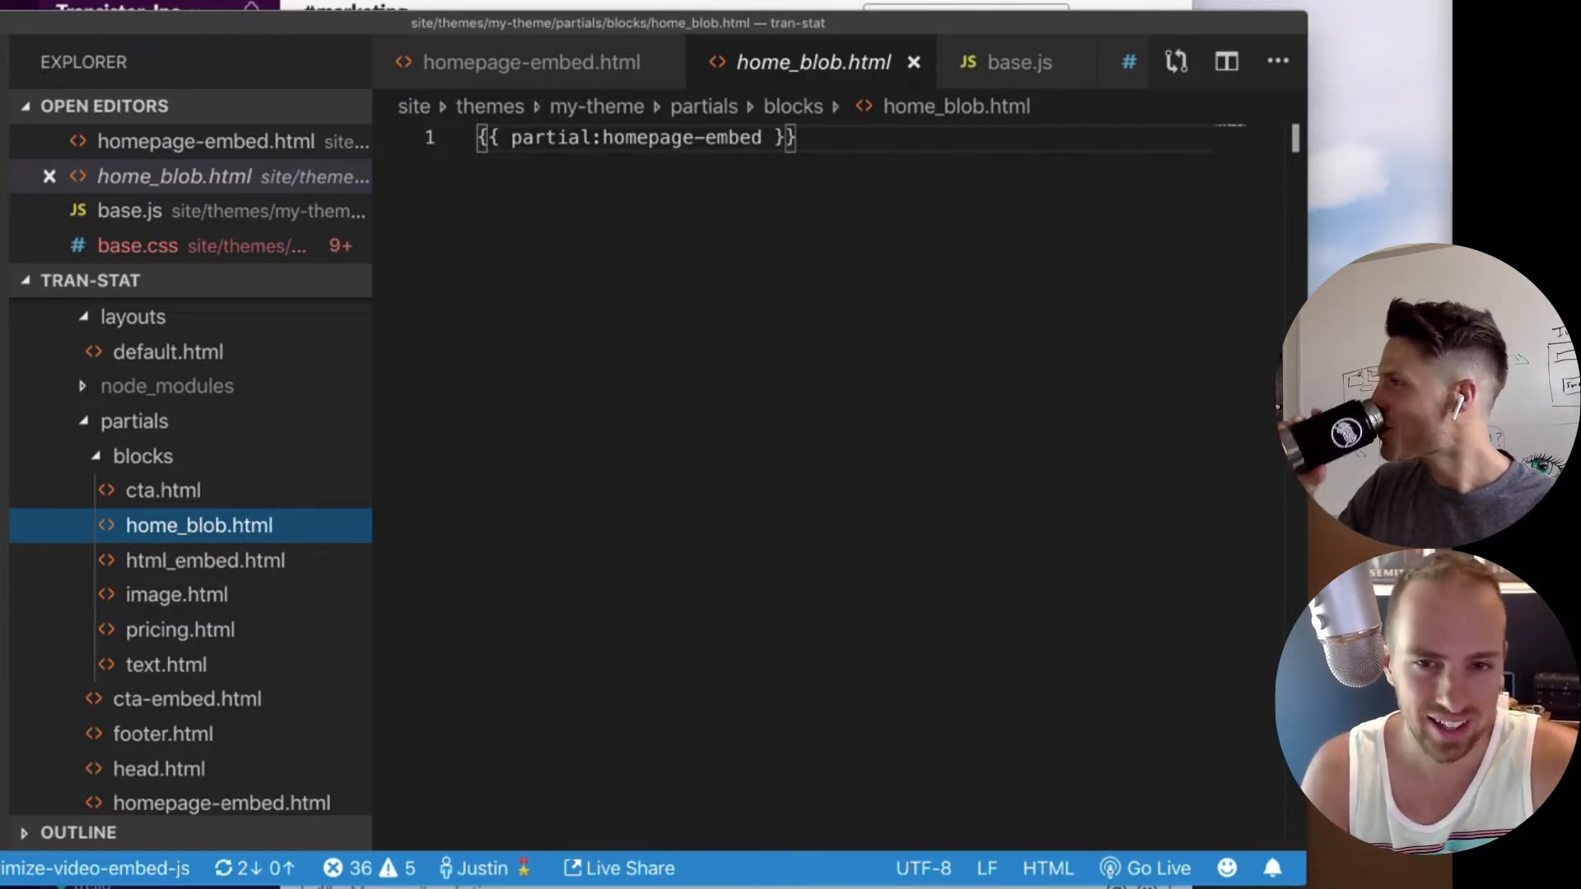
left_click(530, 61)
type("I want to create a block that I can use in the Static editor.")
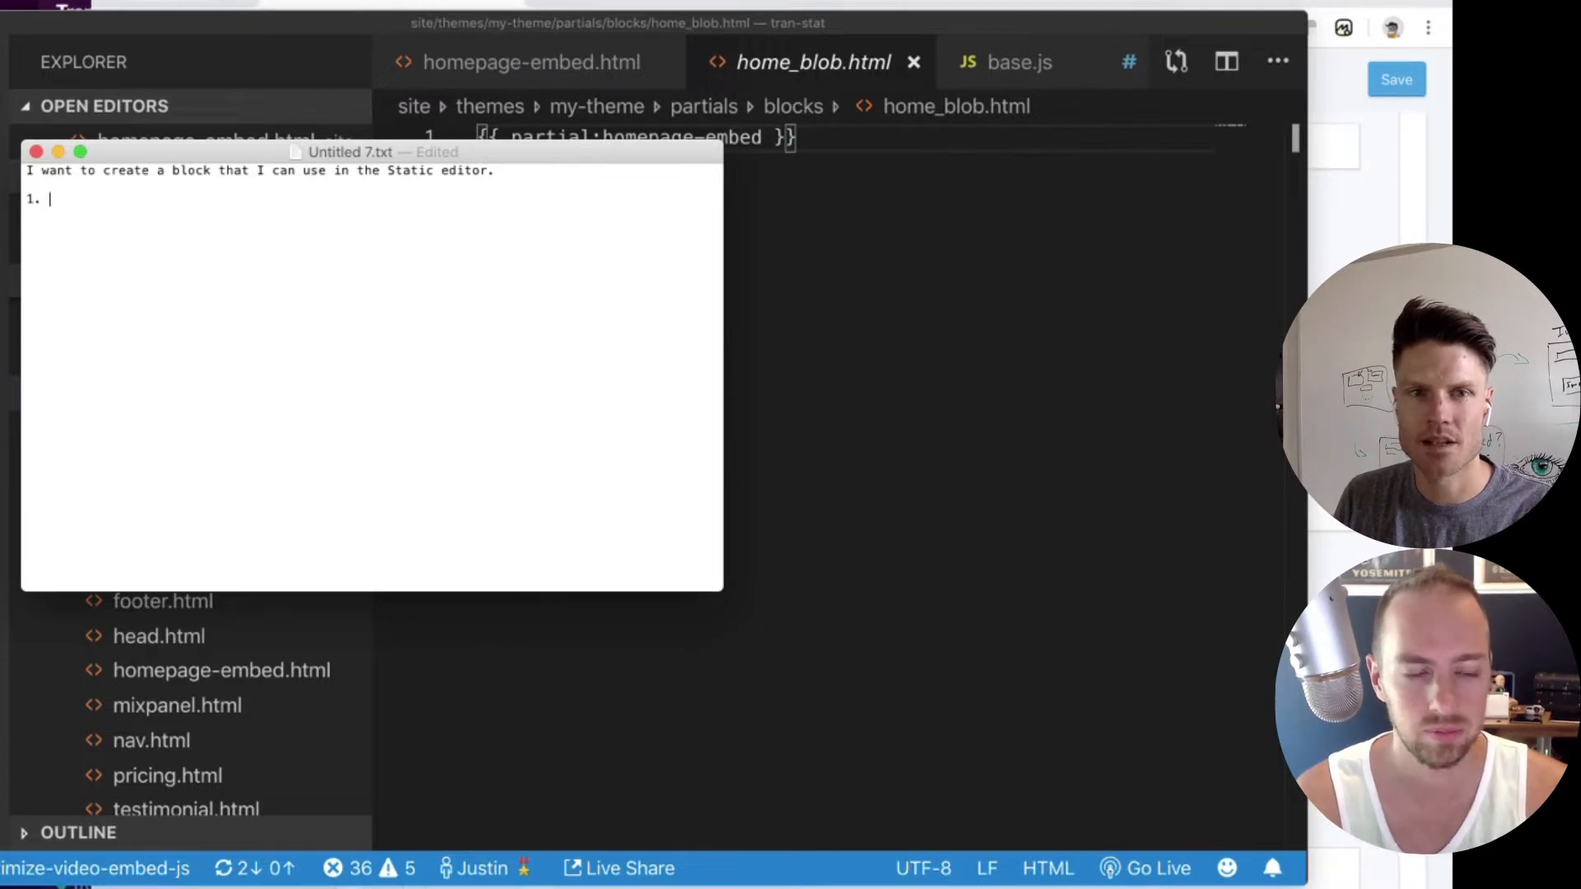
Step: Place the cursor in the TextEdit note to begin numbered step 1
left_click(1371, 198)
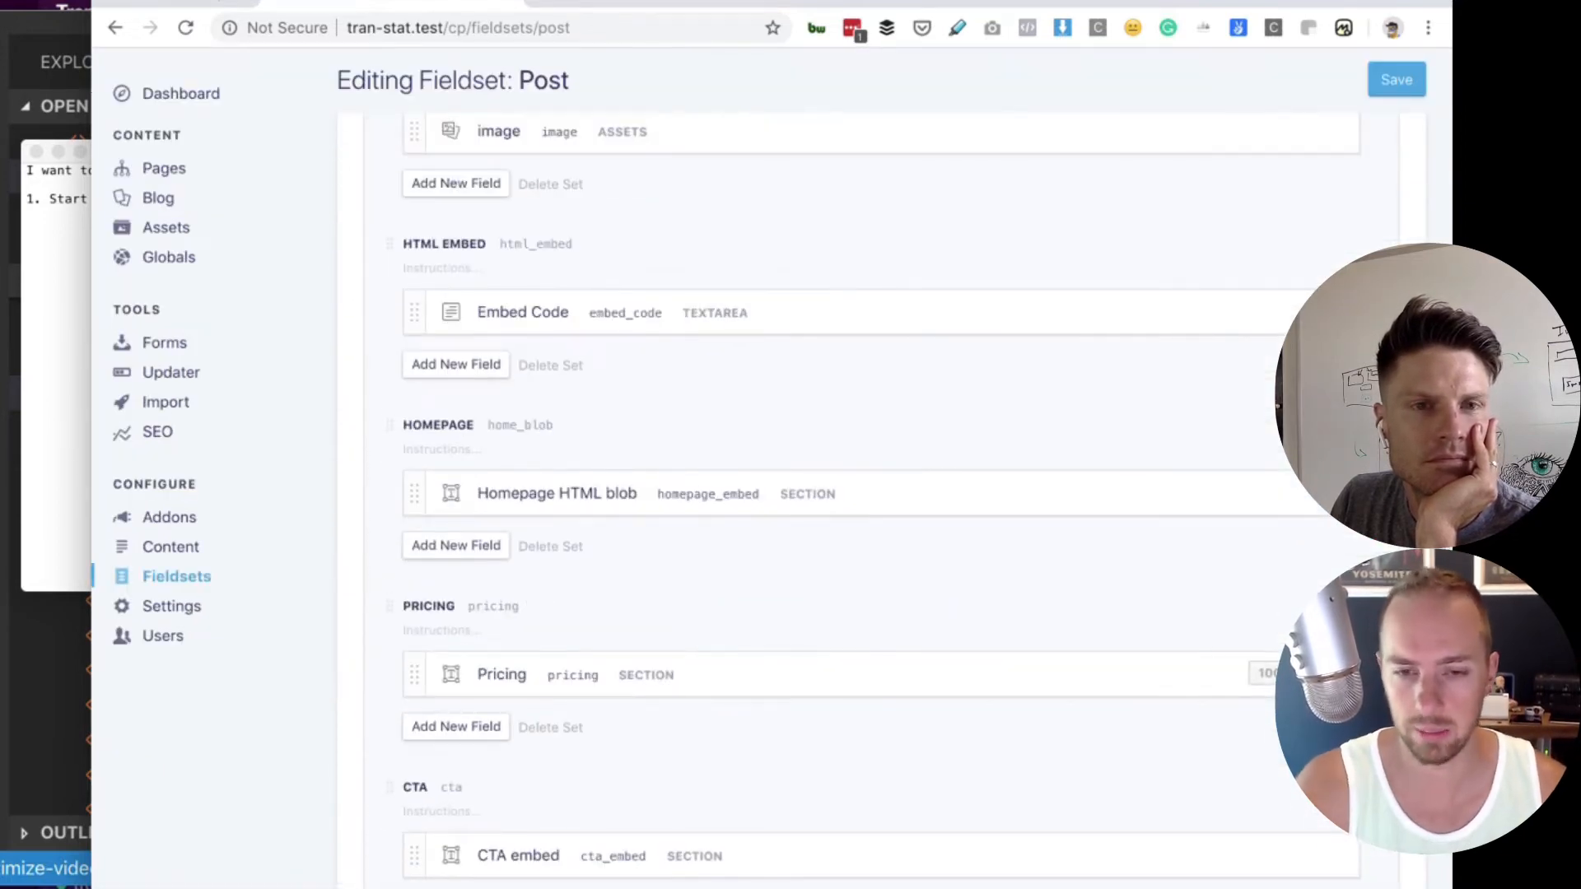
Step: Scroll up through the Post fieldset's Content Bard field to view the Homepage set
scroll("up", 3)
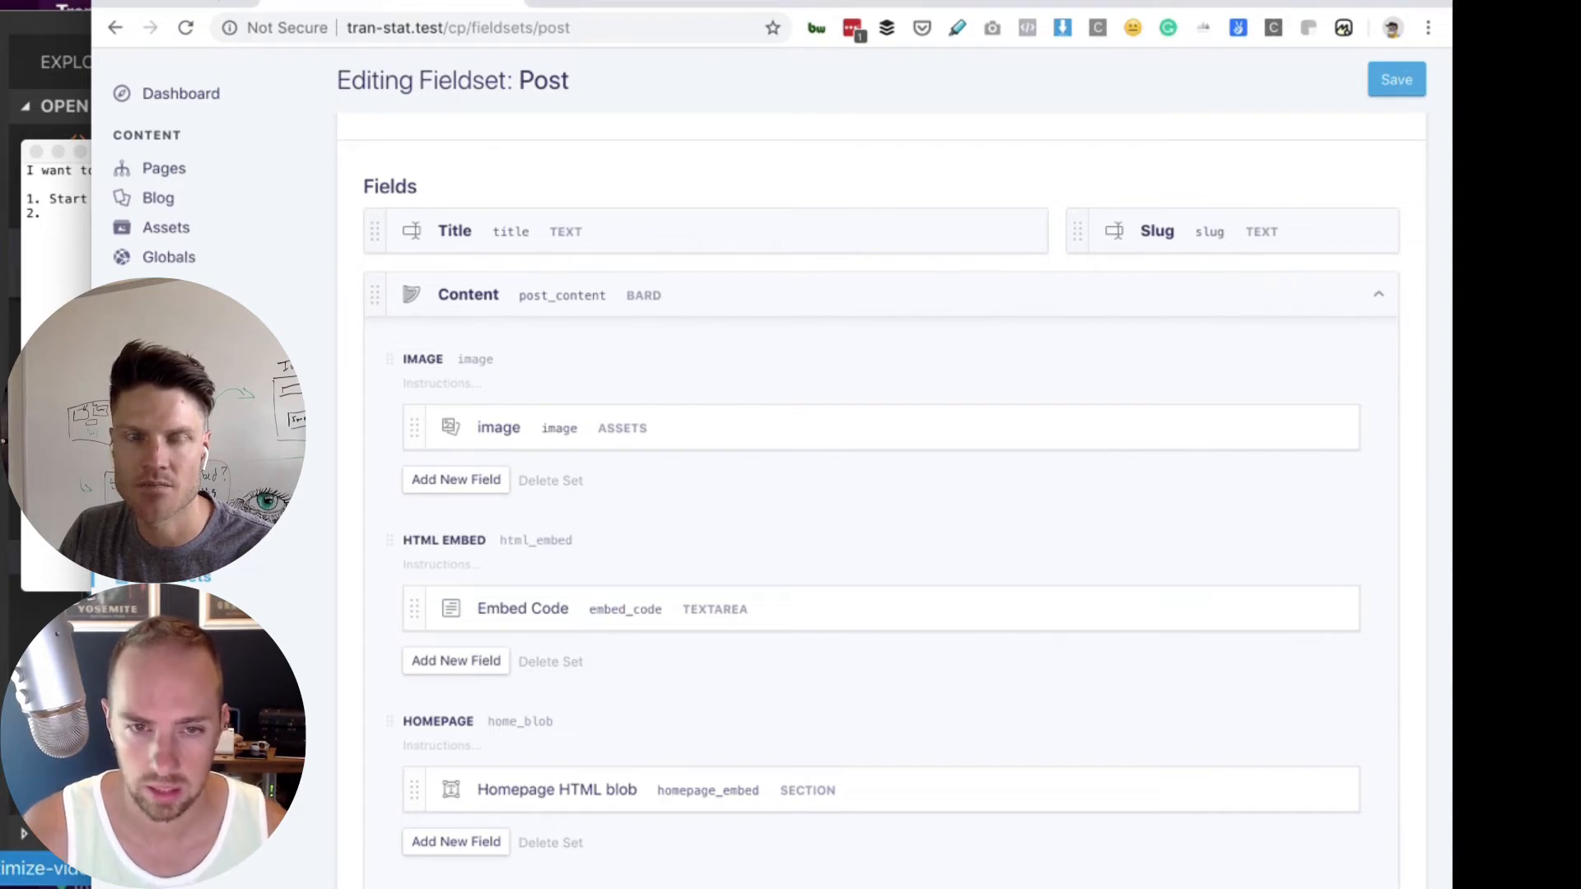
scroll("down", 3)
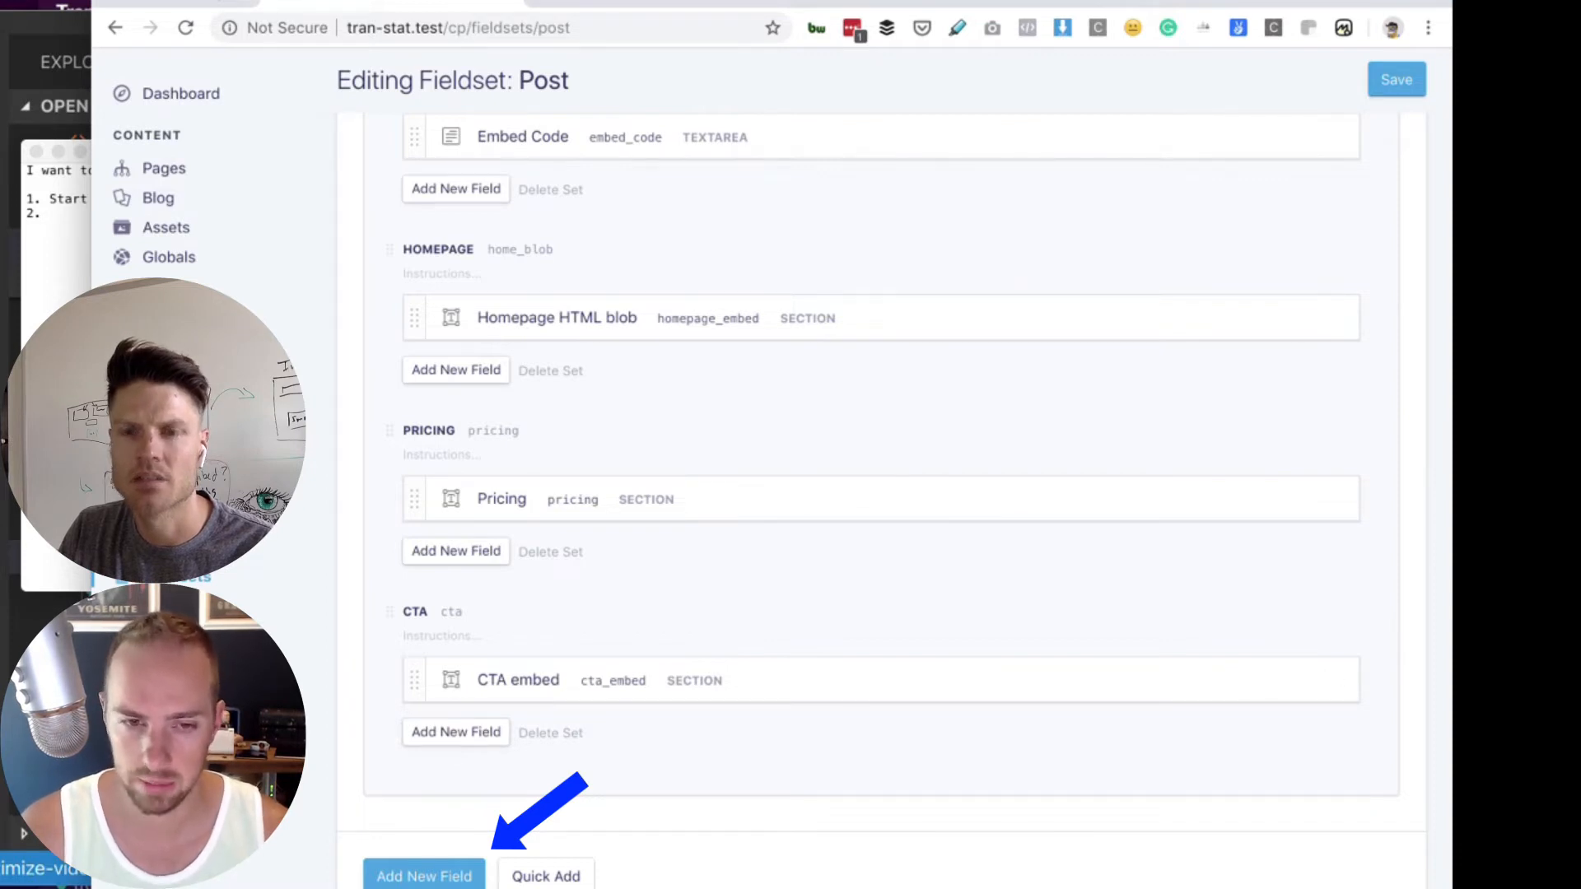
scroll("up", 3)
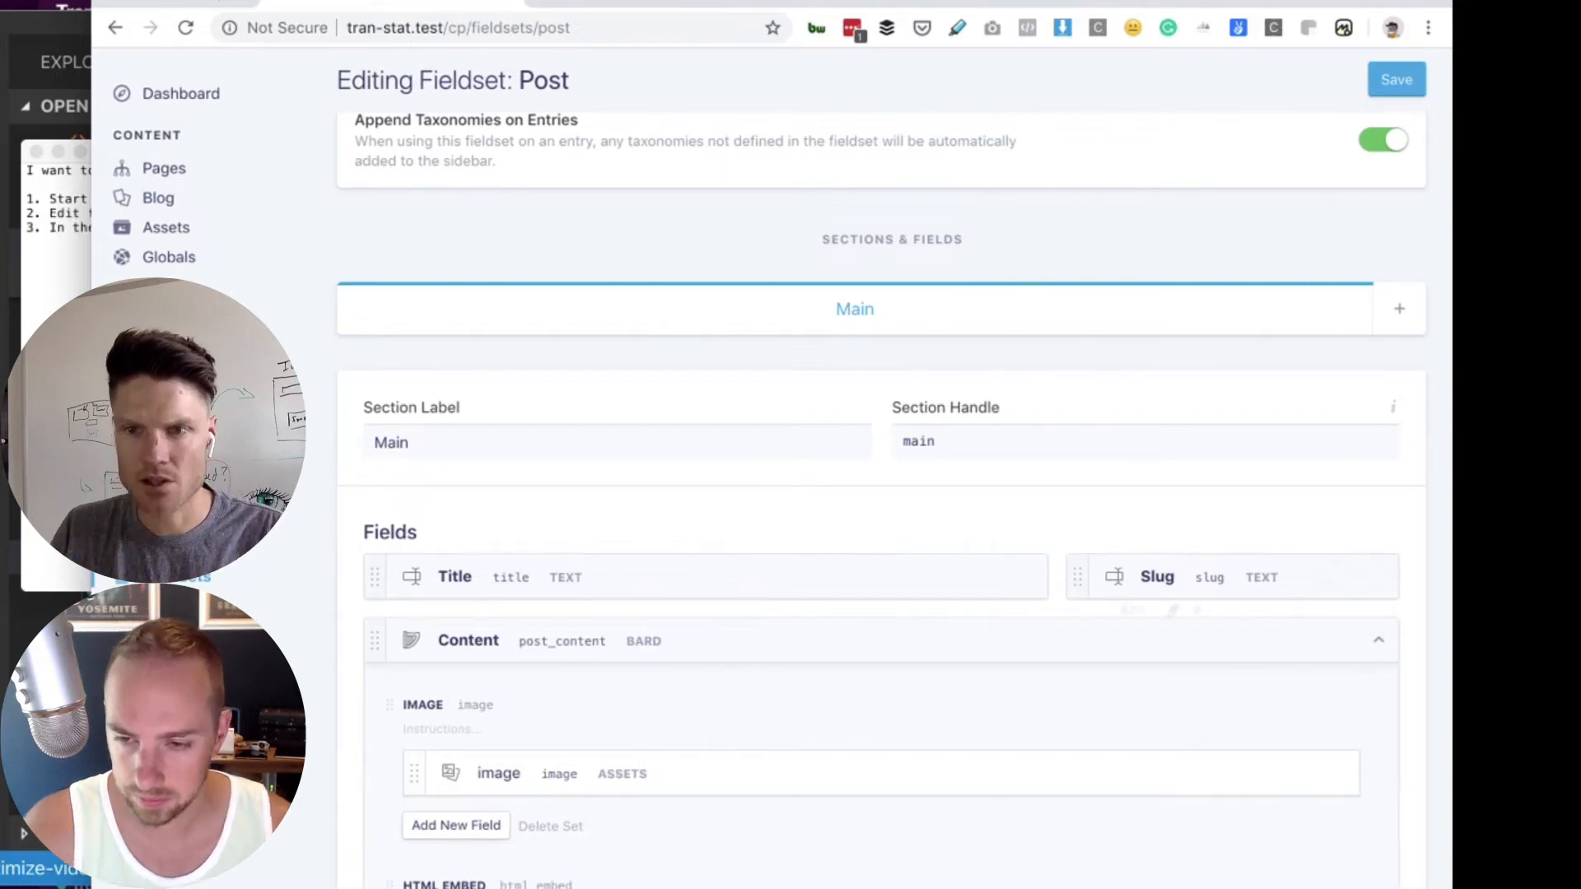
scroll("down", 3)
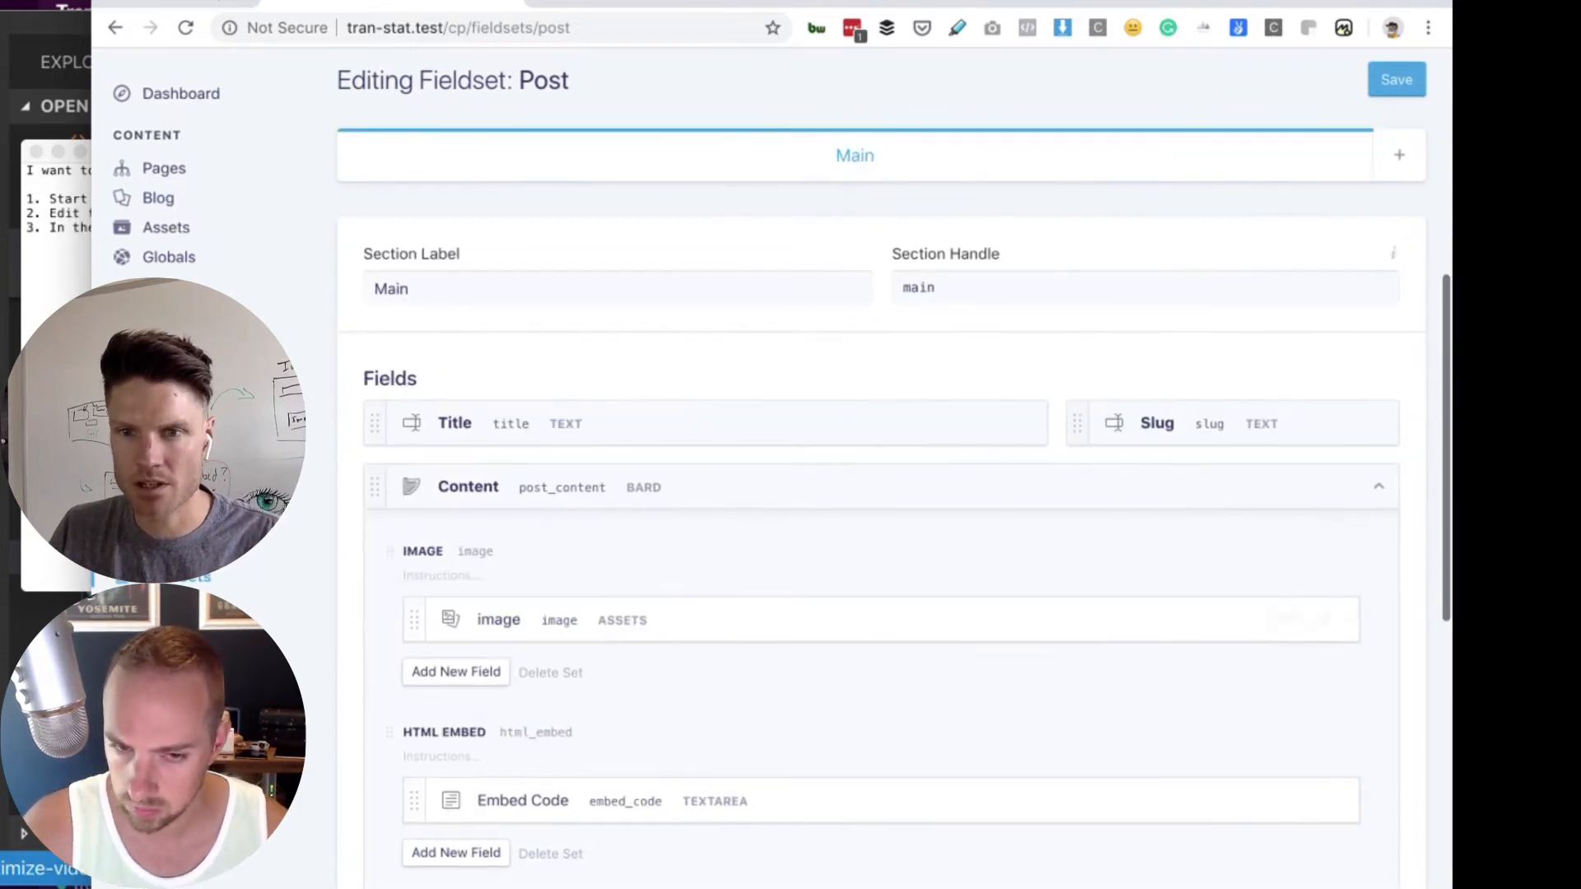